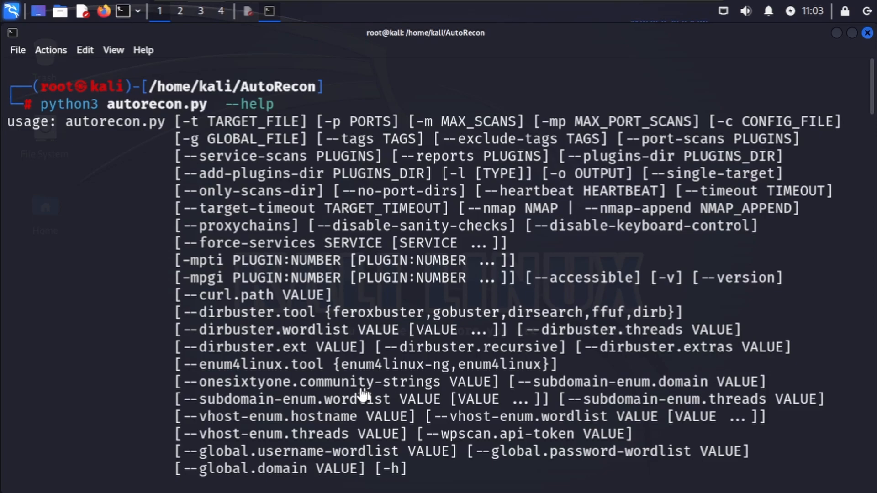
mouse_move(274, 435)
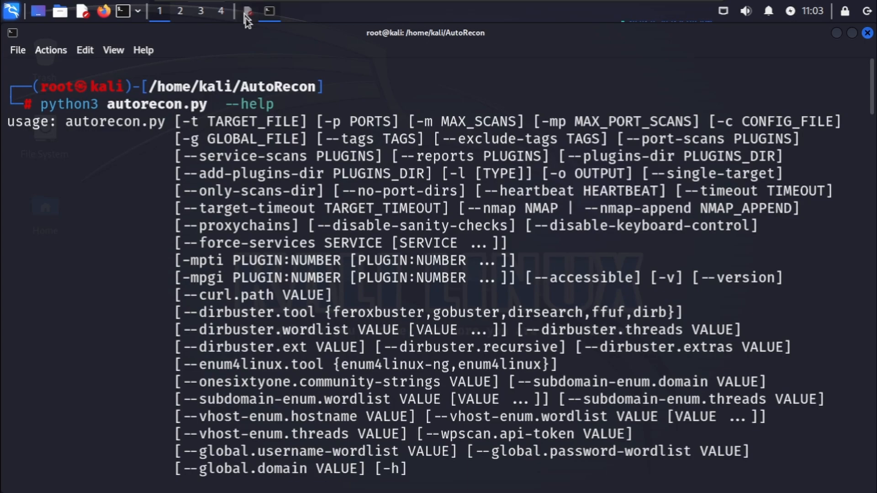
- Bring the Mousepad install notes to the front over the AutoRecon help output
click(245, 12)
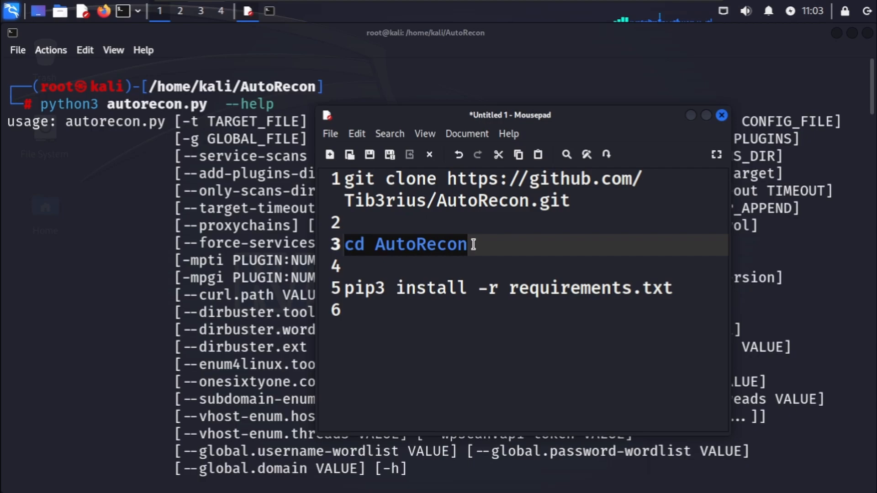
- Review the cd and pip3 install lines, keep the unsaved notes, and hide Mousepad
click(502, 288)
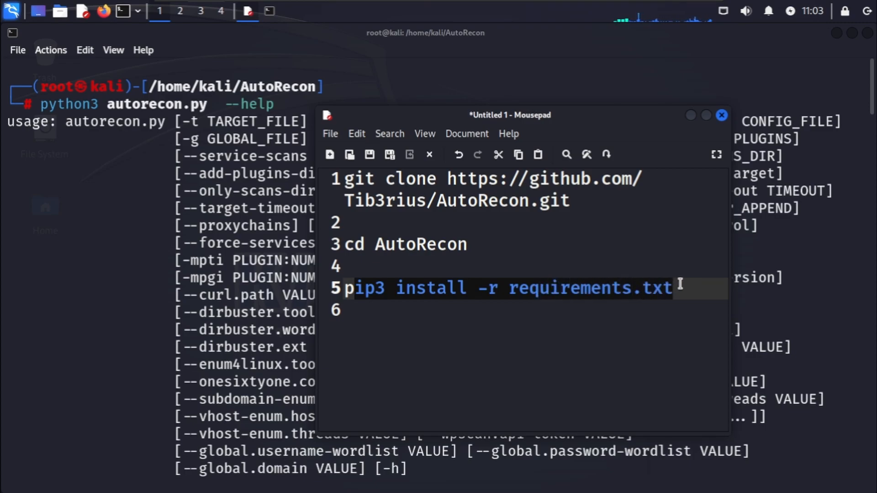
click(456, 288)
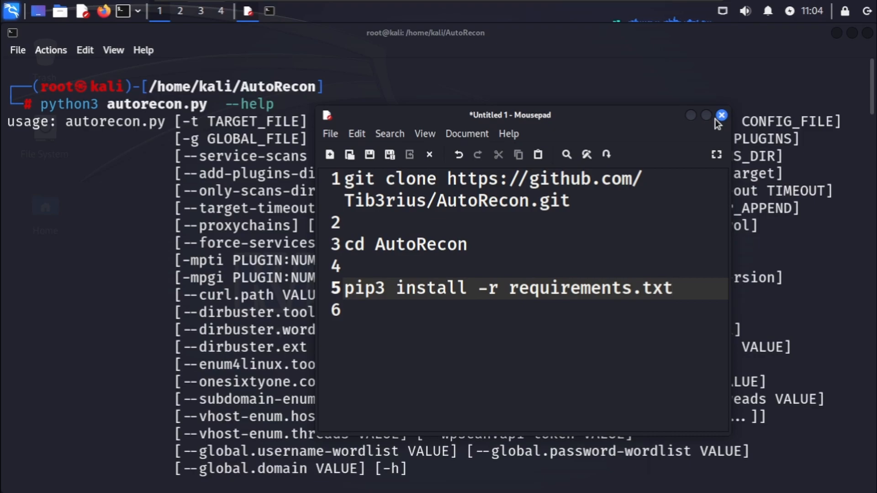
click(722, 114)
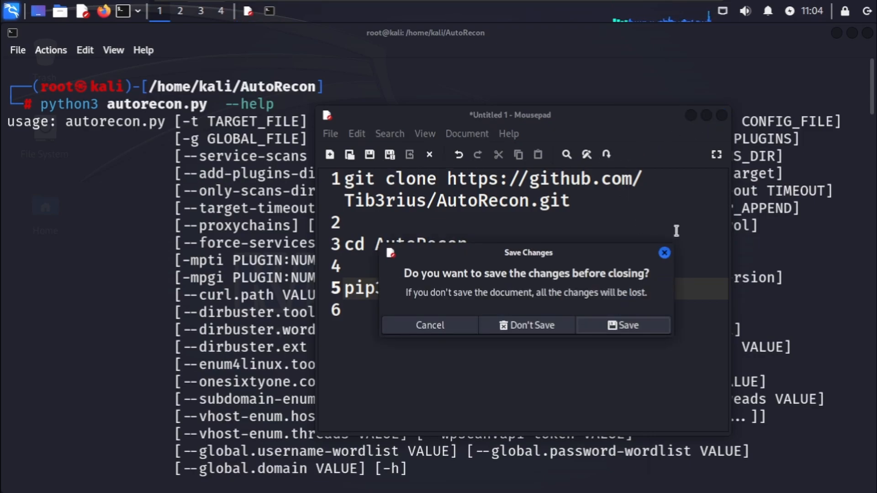
click(430, 326)
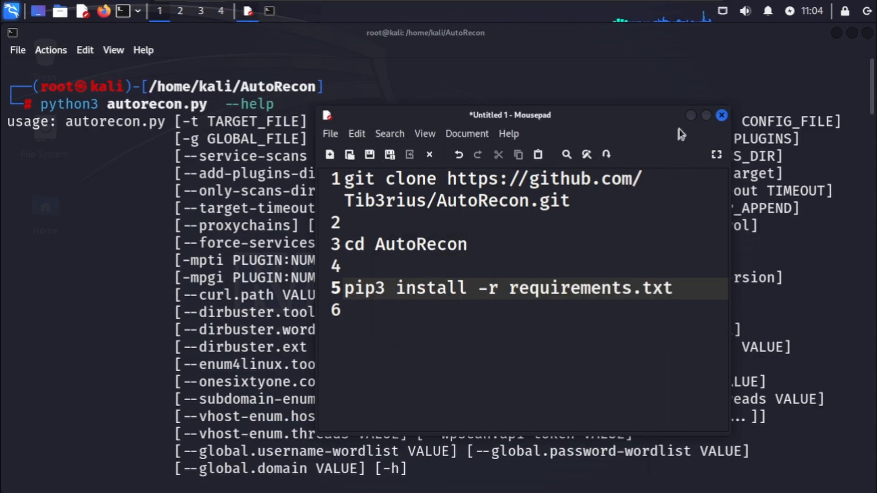
click(721, 115)
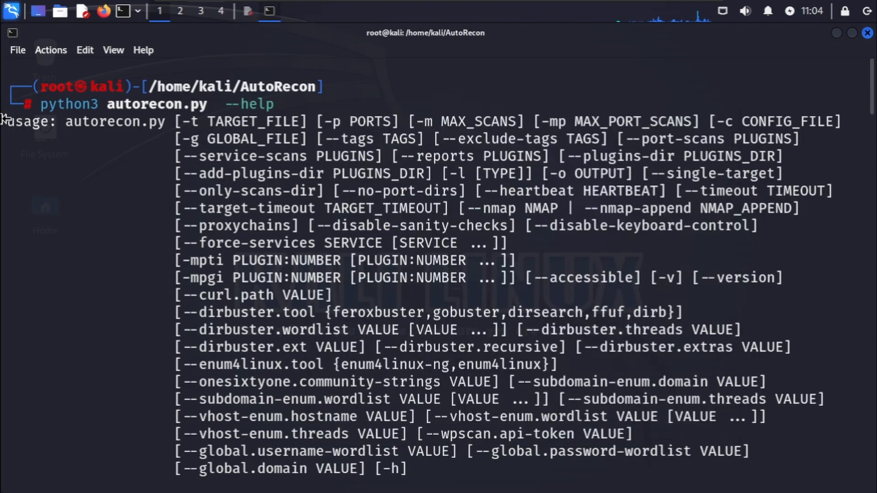
- Prepare the command python3 autorecon.py -t 192.168.5.130 at a cleared prompt
double_click(62, 105)
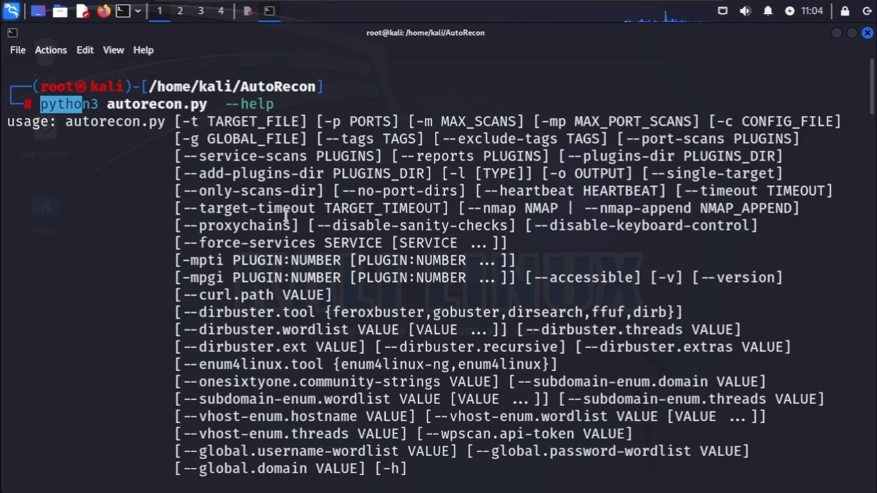
mouse_move(274, 265)
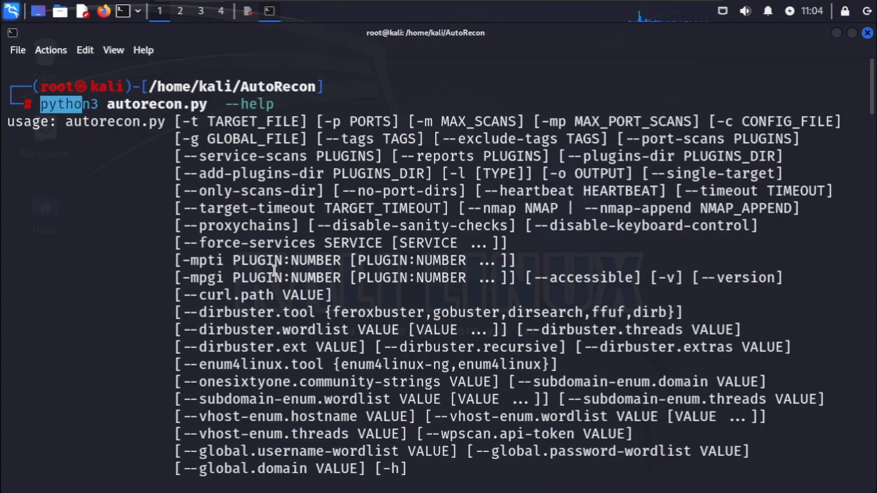
text(python3 autorecon.py -t 192.168.5.130)
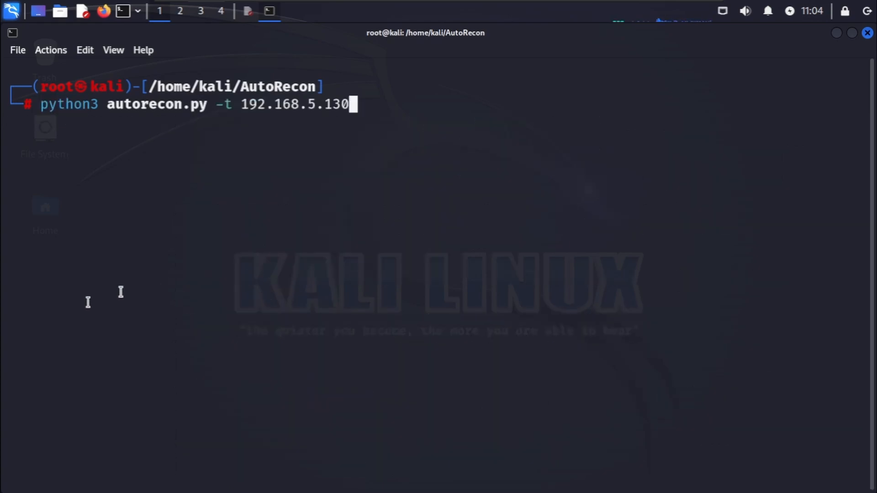
mouse_move(223, 312)
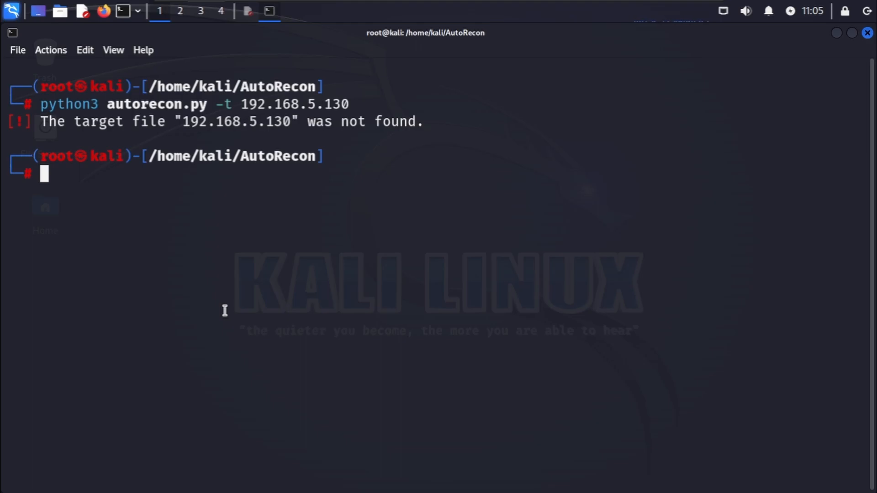
- Run AutoRecon against 192.168.5.130, review discovered ports, and list results/192.168.5.130/scans
key(Return)
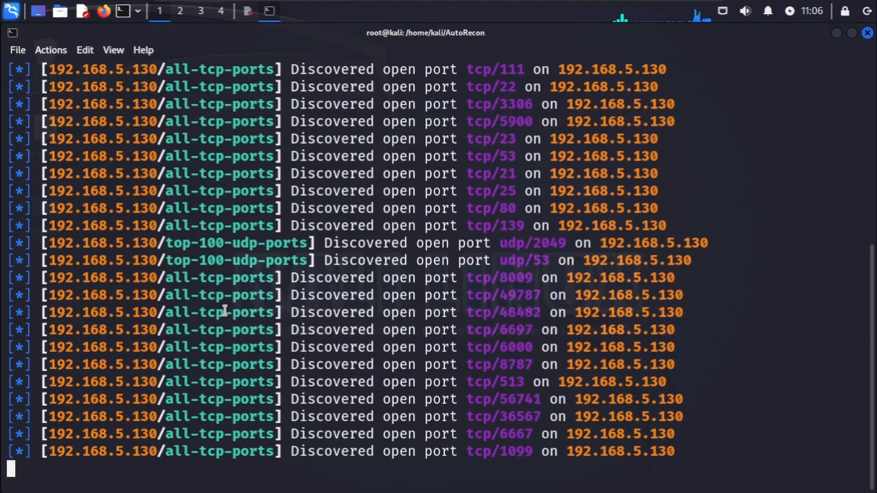
scroll(down, 3)
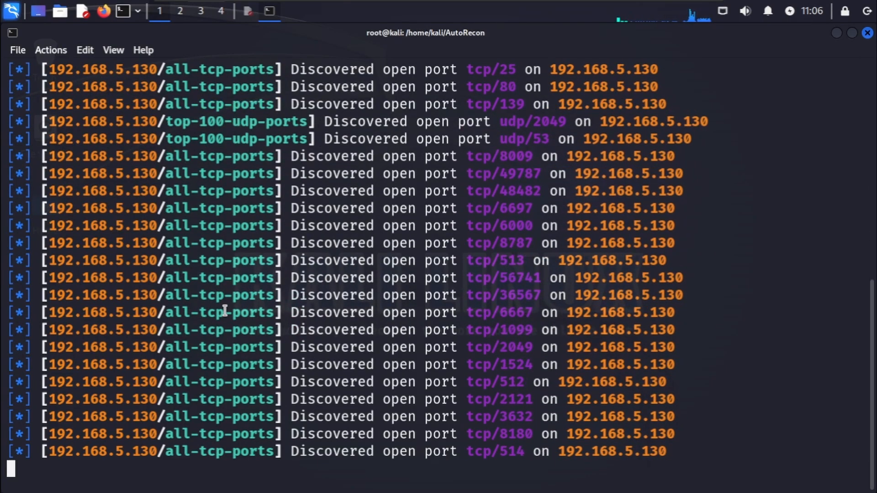
scroll(down, 3)
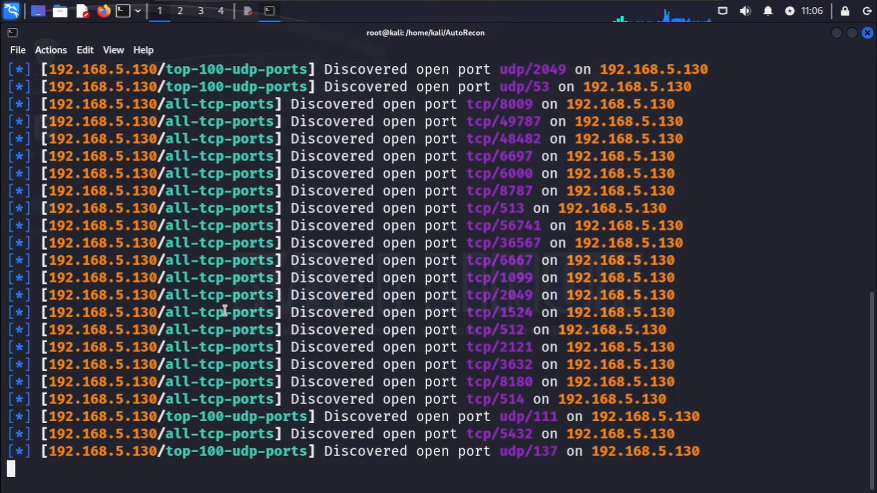
scroll(down, 3)
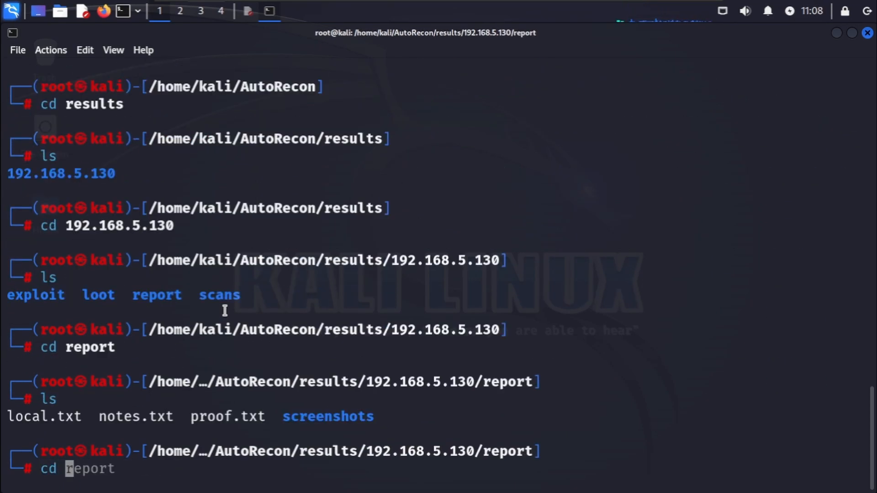
text(cd ../scans && ls)
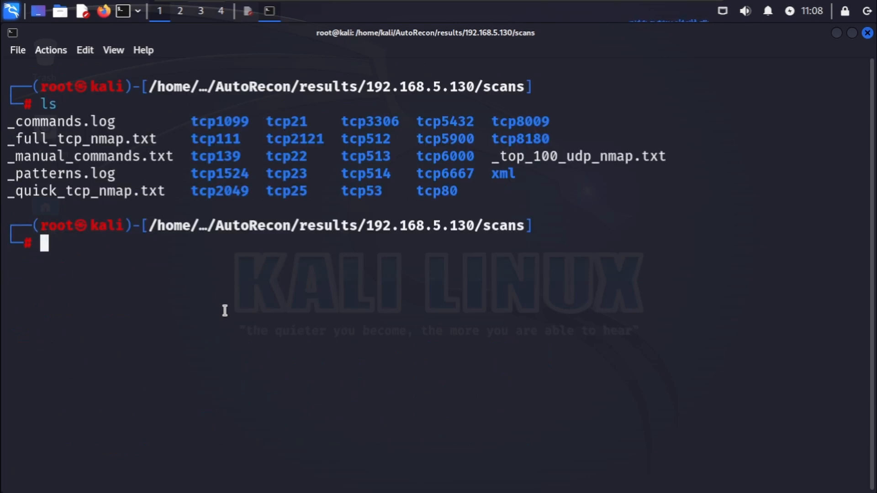